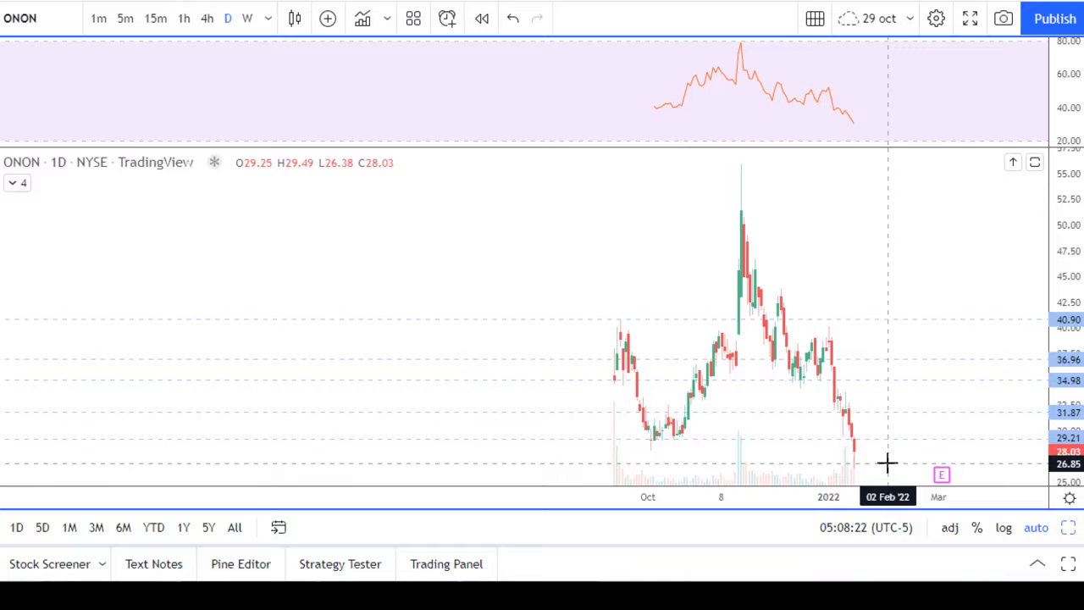
{"action": "mouse_move", "coordinate": [860, 461]}
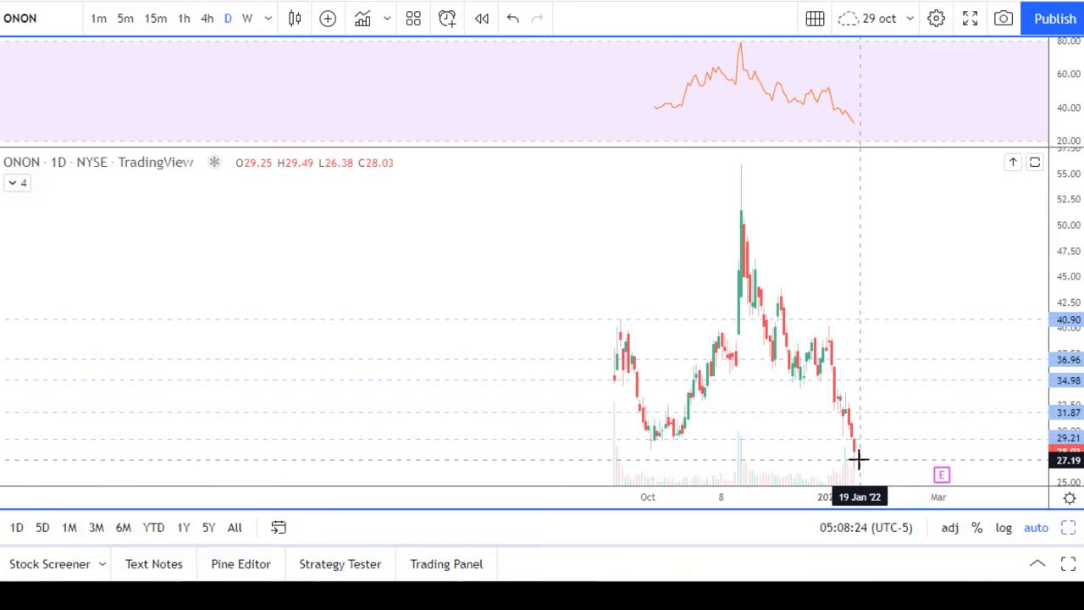
Switch the ONON chart from daily to 5-minute candles.
{"action": "left_click", "coordinate": [125, 17]}
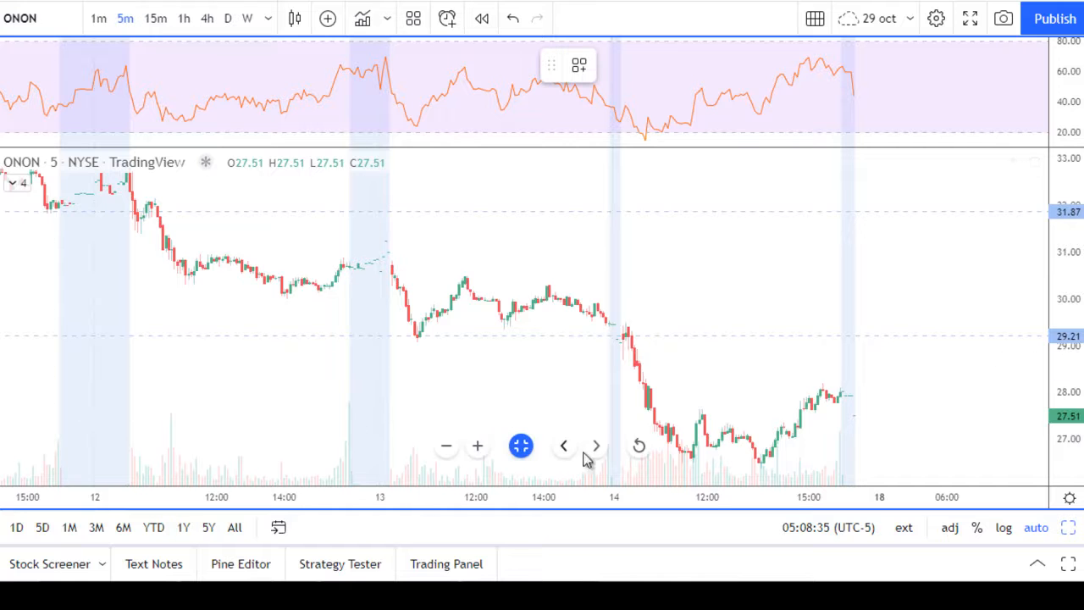
Draw a blue rectangle over the 14-18 Jan lows, roughly 26.13 to 28.19.
{"action": "left_click_drag", "start_coordinate": [635, 397], "coordinate": [907, 481]}
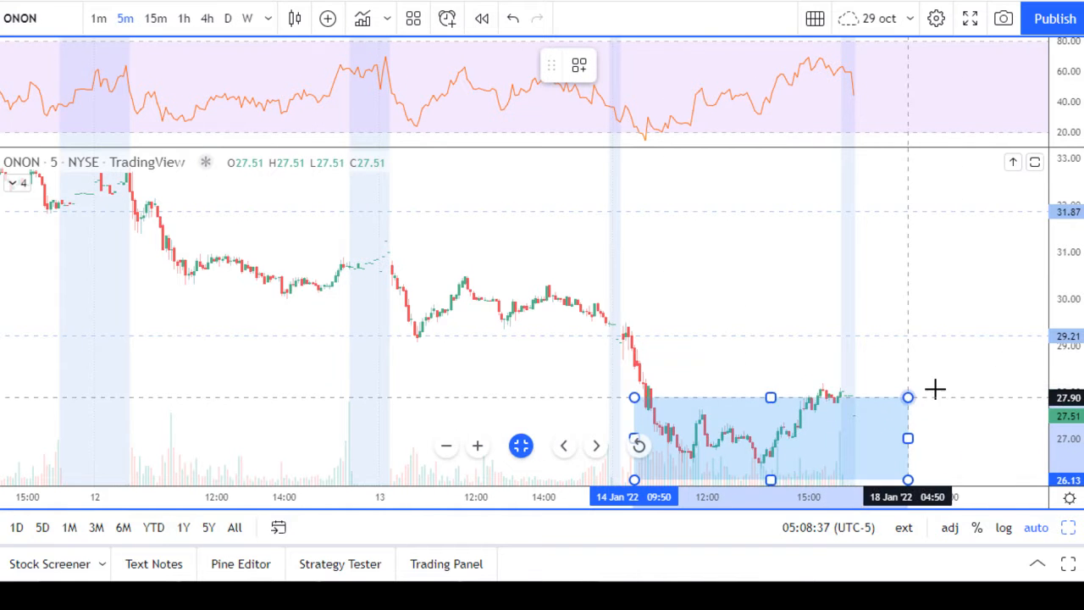
{"action": "left_click_drag", "start_coordinate": [908, 396], "coordinate": [996, 372]}
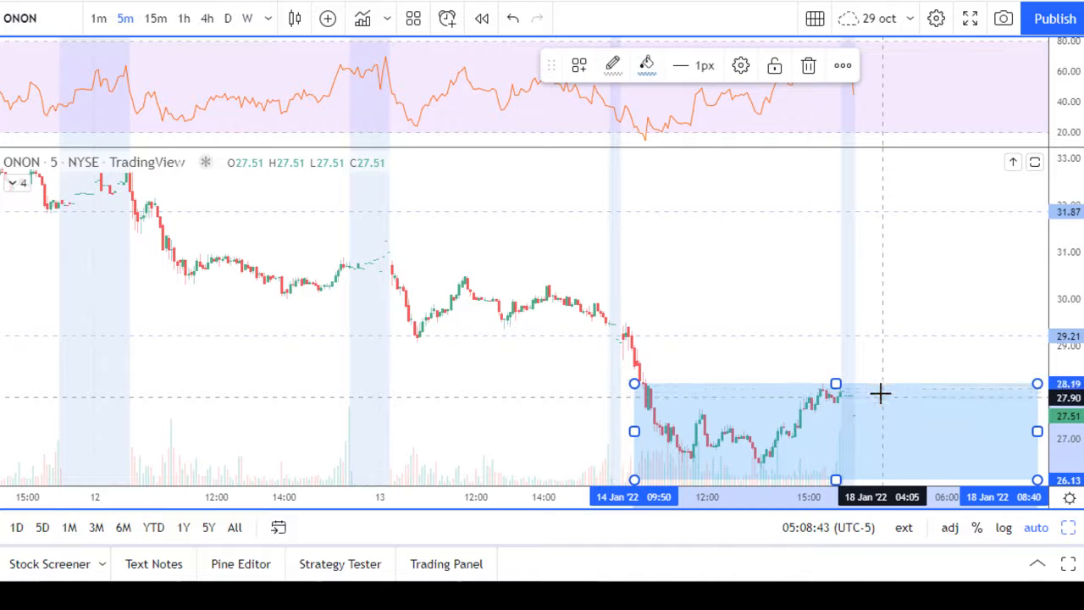
{"action": "mouse_move", "coordinate": [901, 398]}
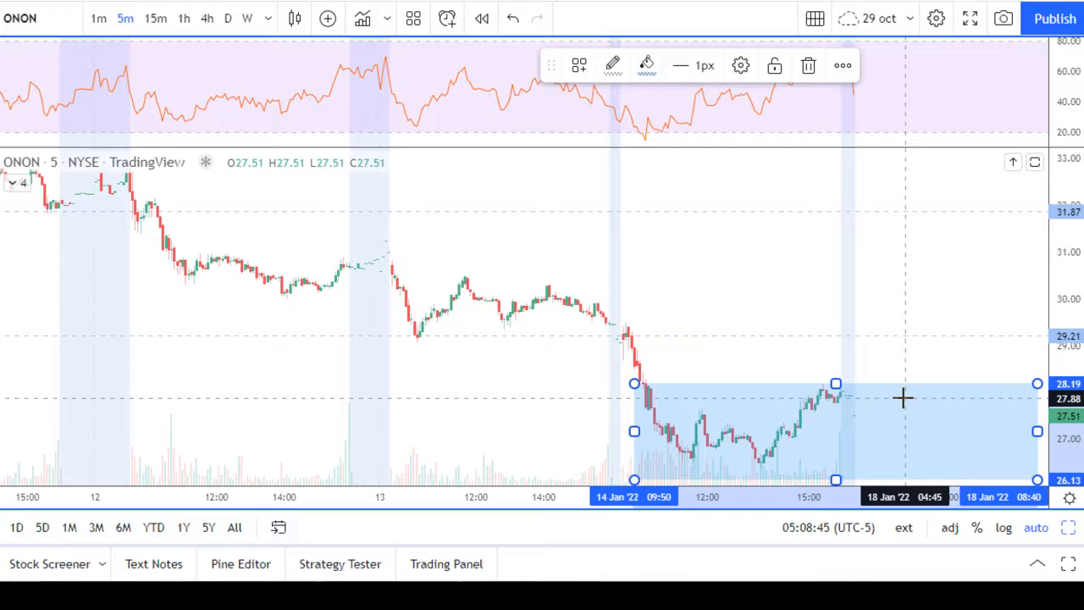
{"action": "mouse_move", "coordinate": [891, 339]}
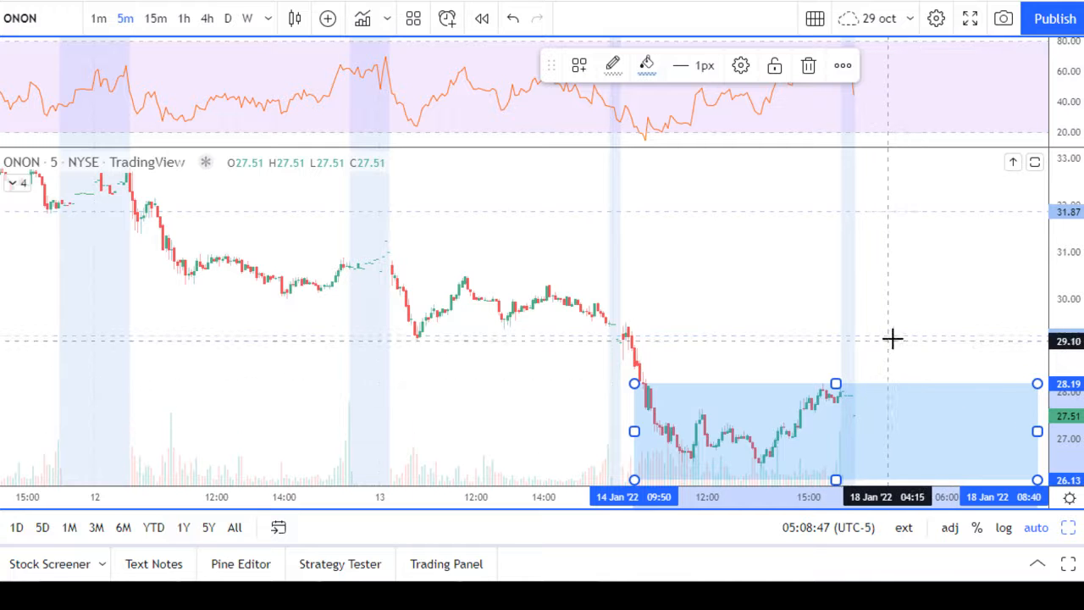
{"action": "mouse_move", "coordinate": [907, 343]}
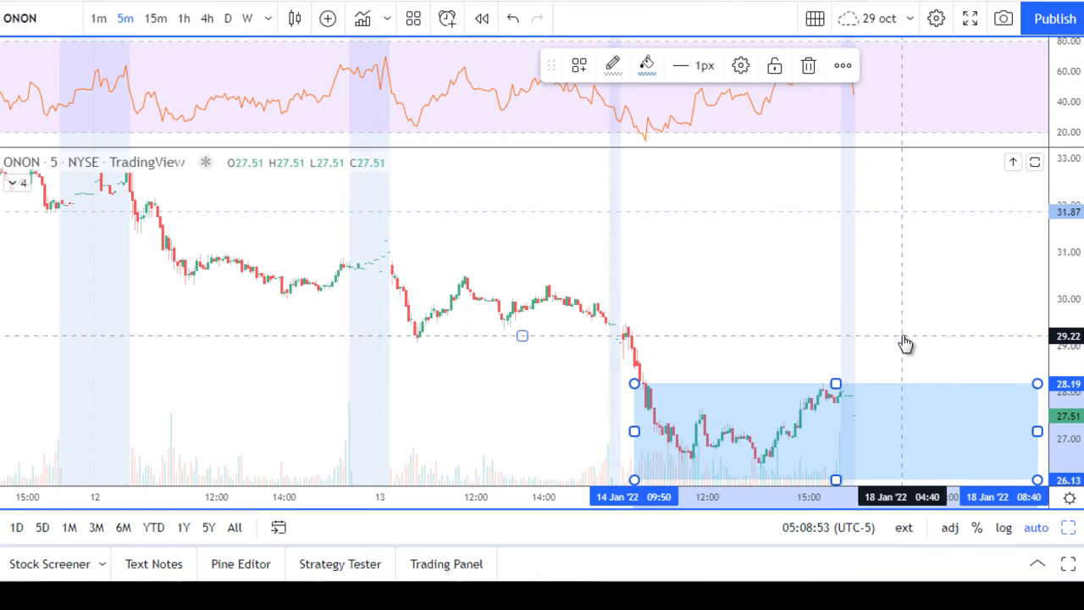
{"action": "mouse_move", "coordinate": [898, 430]}
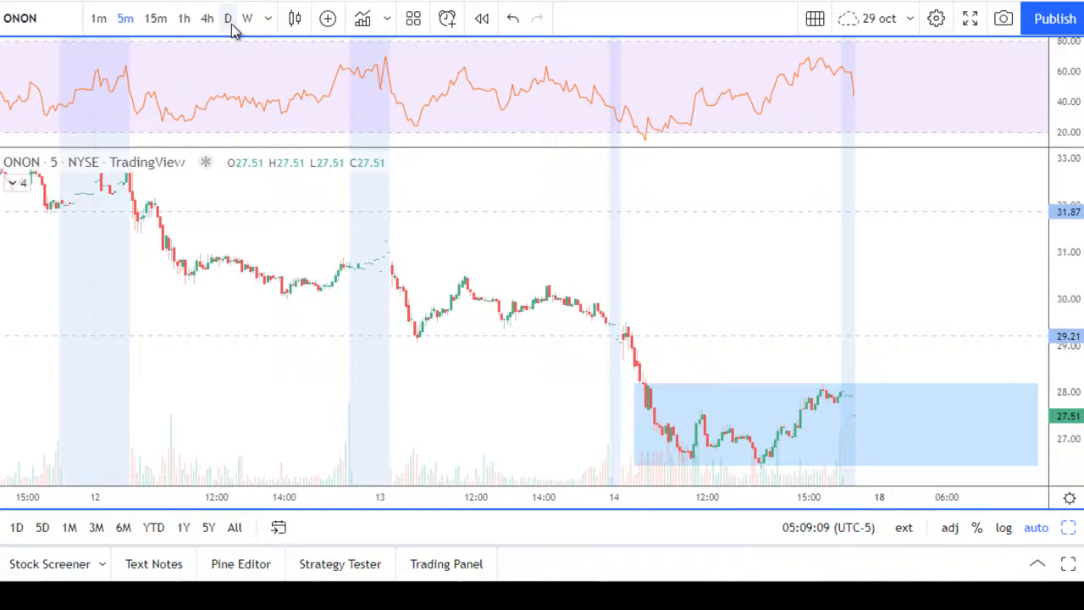
{"action": "left_click", "coordinate": [227, 17]}
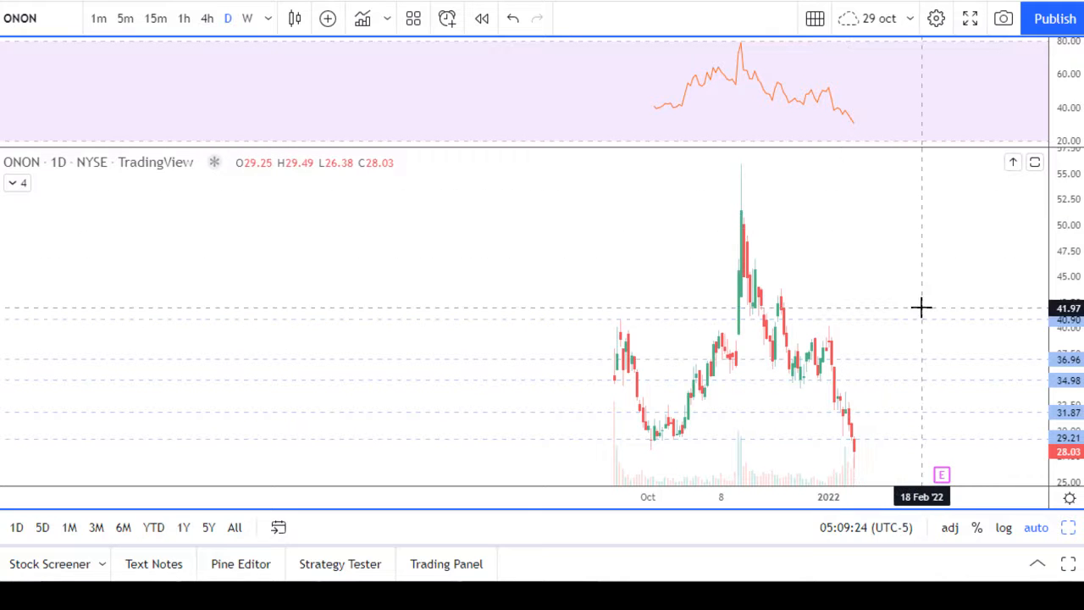
{"action": "mouse_move", "coordinate": [899, 456]}
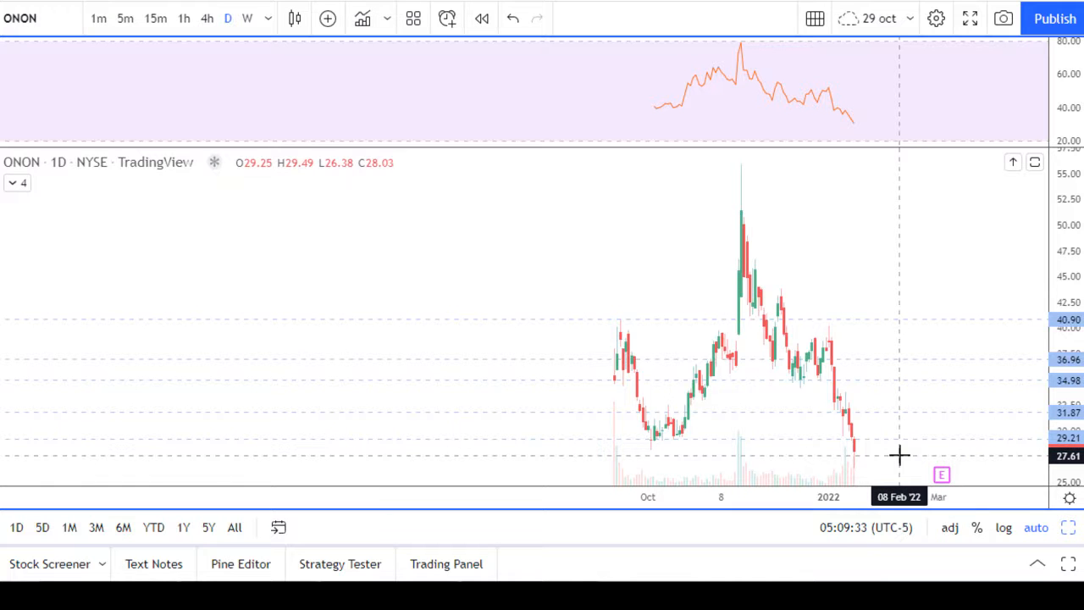
{"action": "mouse_move", "coordinate": [737, 350]}
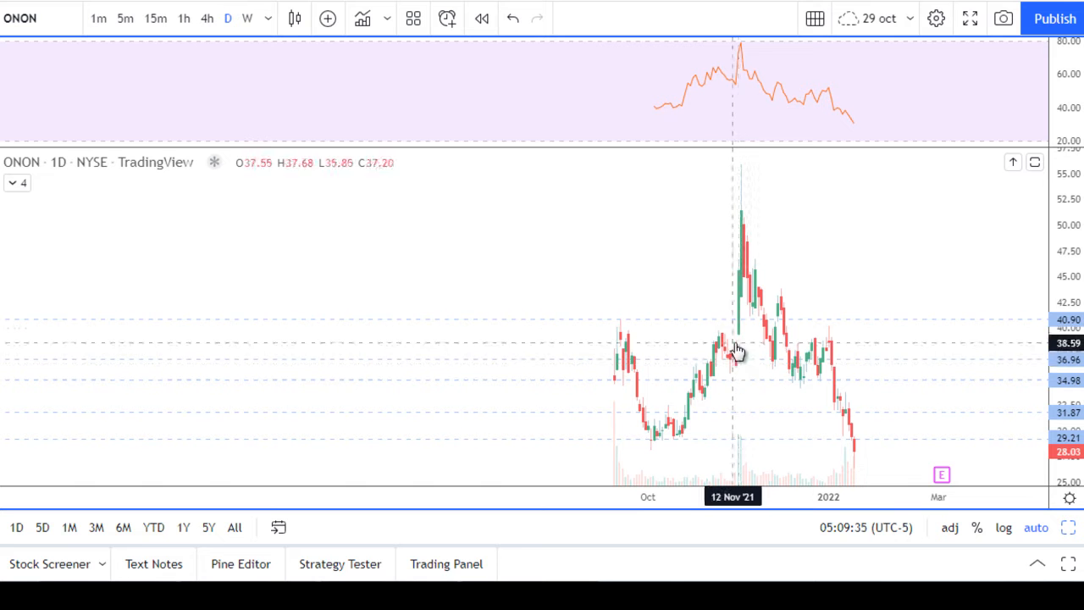
{"action": "mouse_move", "coordinate": [741, 207]}
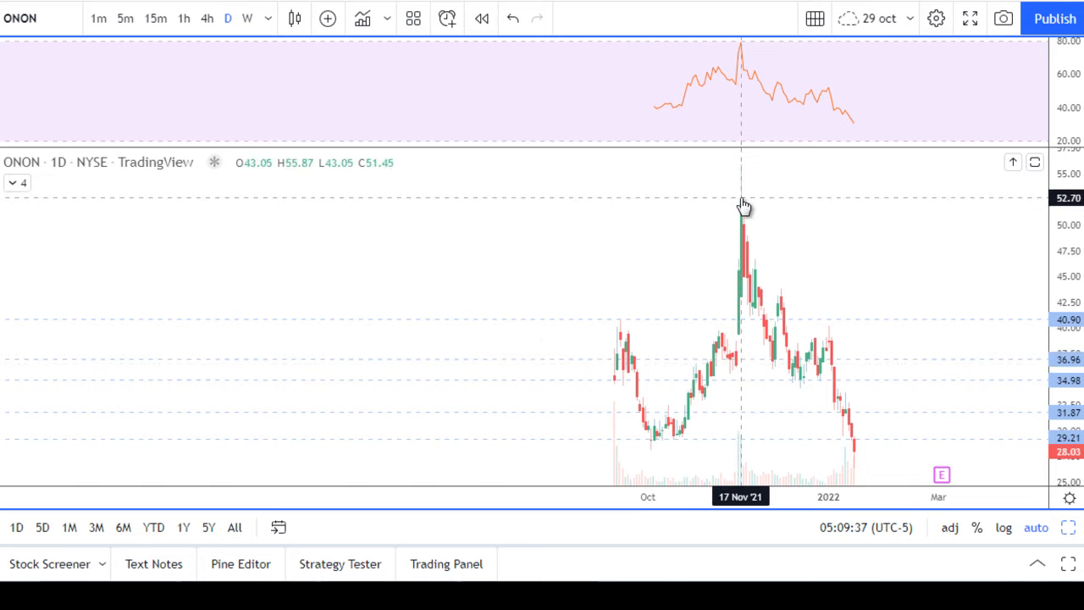
{"action": "mouse_move", "coordinate": [746, 229]}
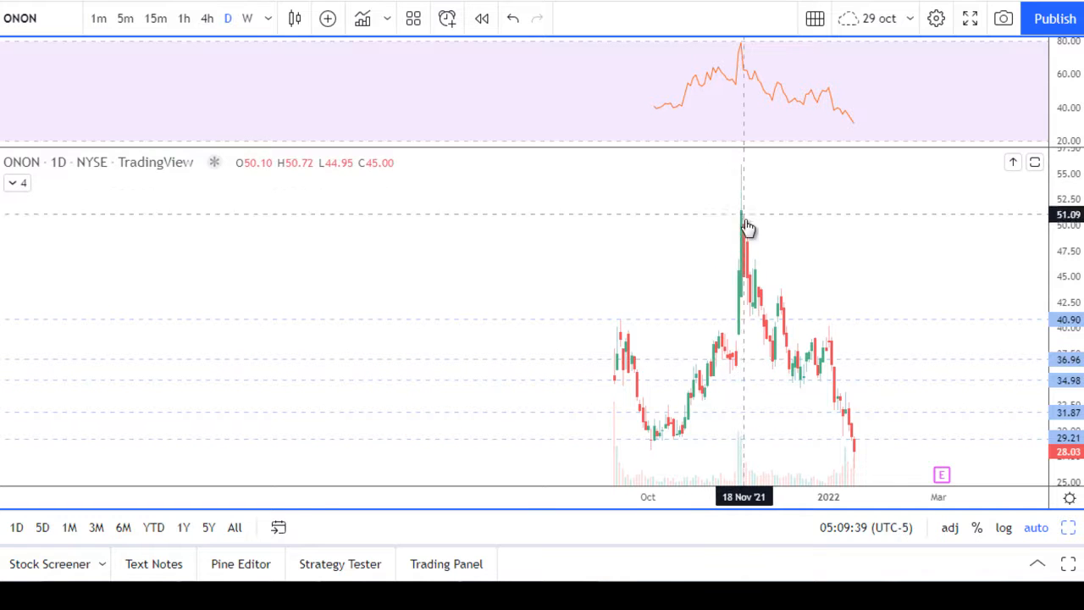
{"action": "mouse_move", "coordinate": [870, 464]}
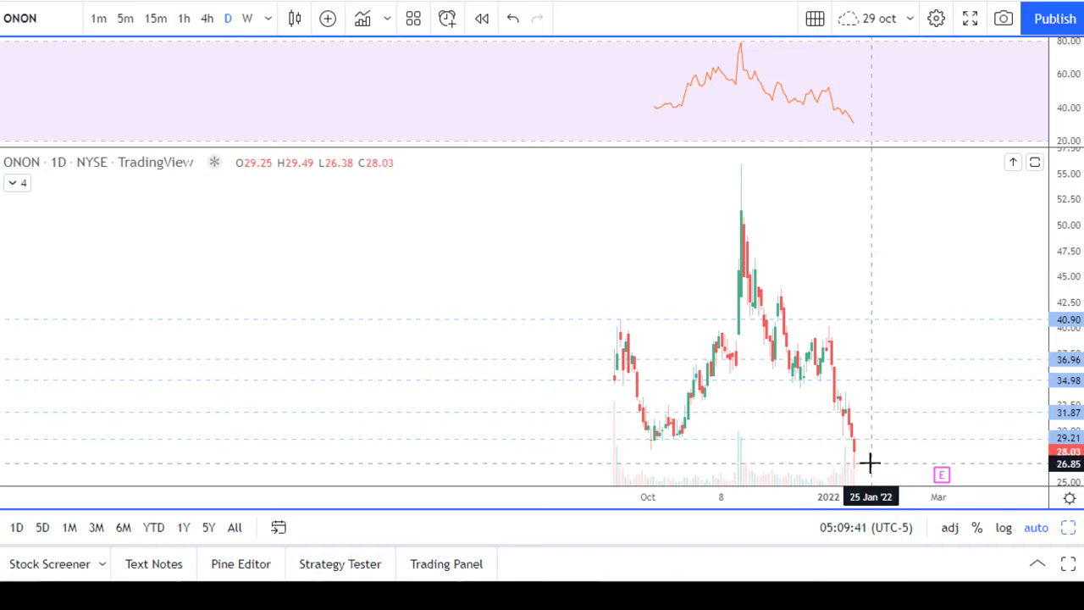
{"action": "mouse_move", "coordinate": [863, 451]}
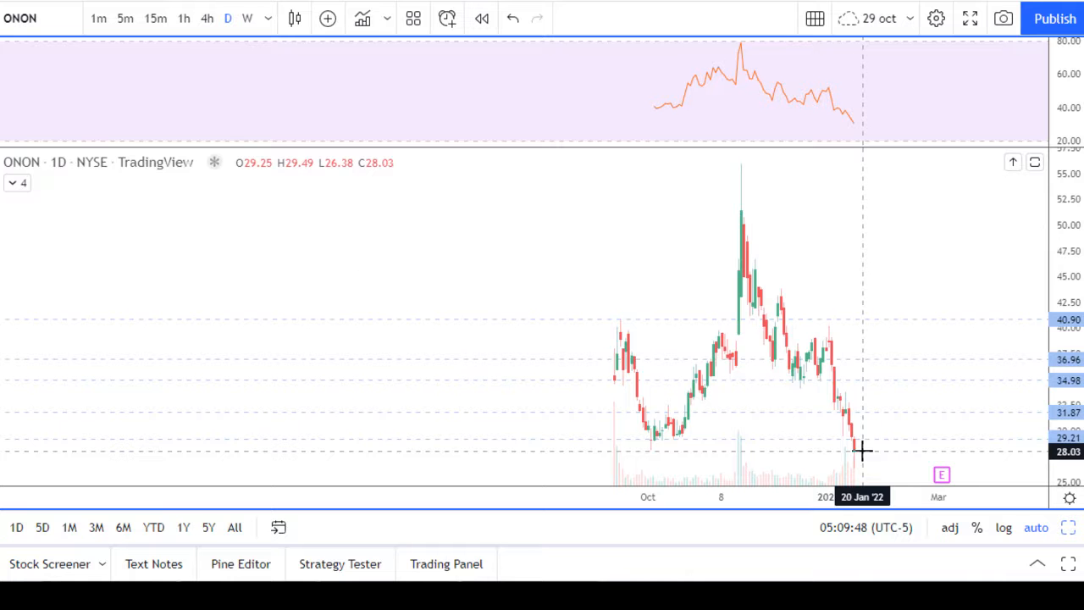
{"action": "mouse_move", "coordinate": [803, 284]}
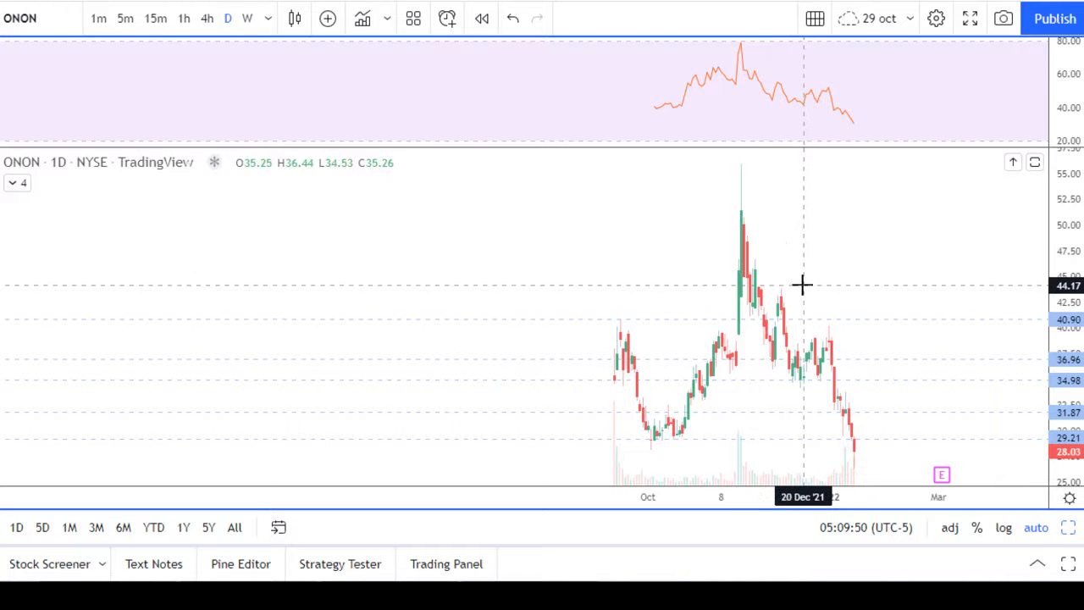
{"action": "mouse_move", "coordinate": [863, 339]}
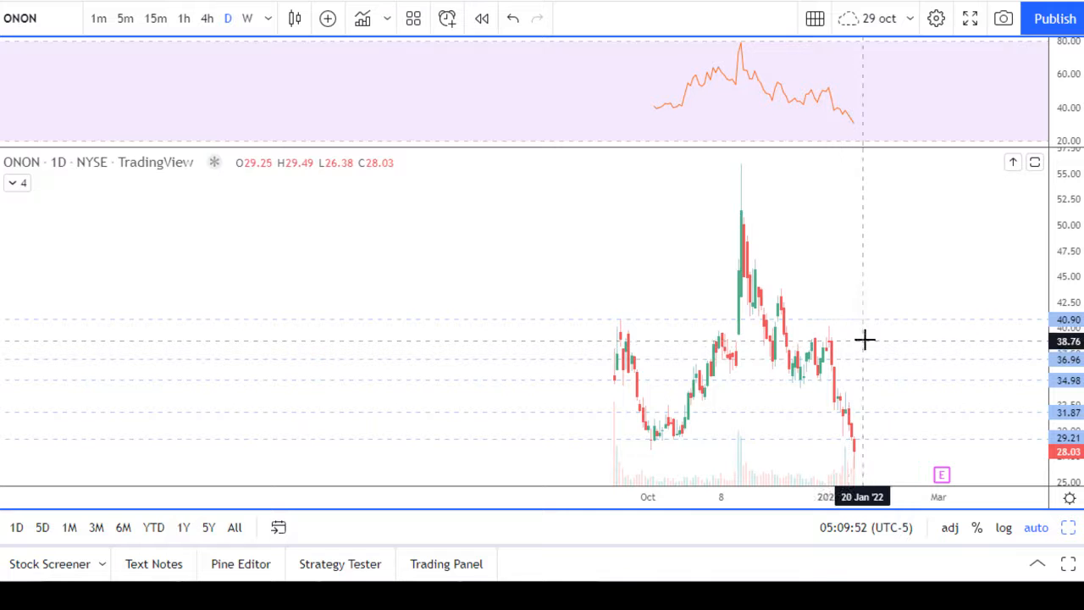
{"action": "mouse_move", "coordinate": [873, 339]}
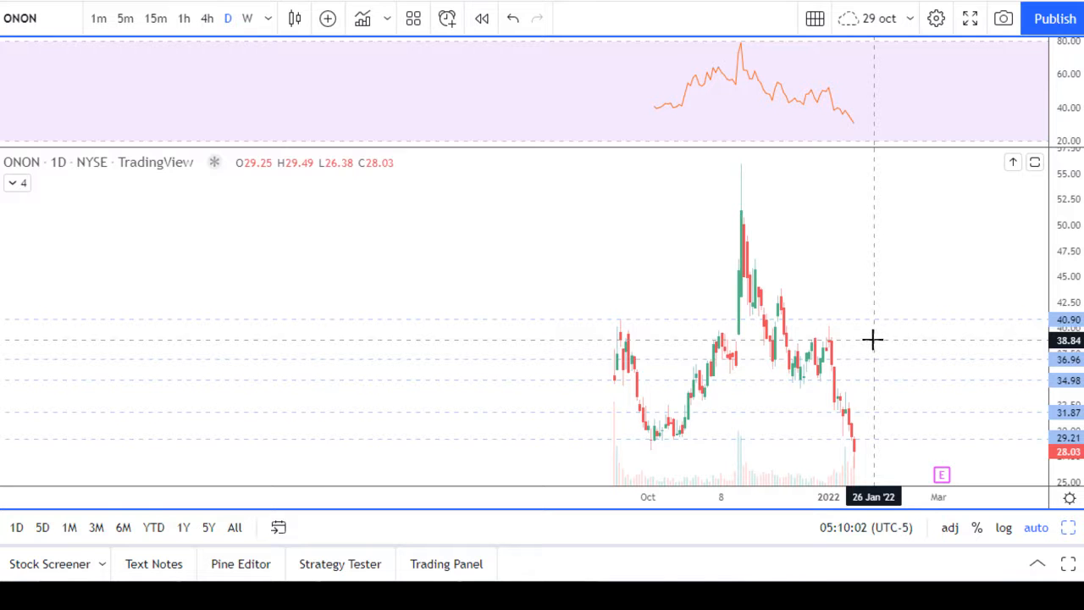
{"action": "mouse_move", "coordinate": [841, 278]}
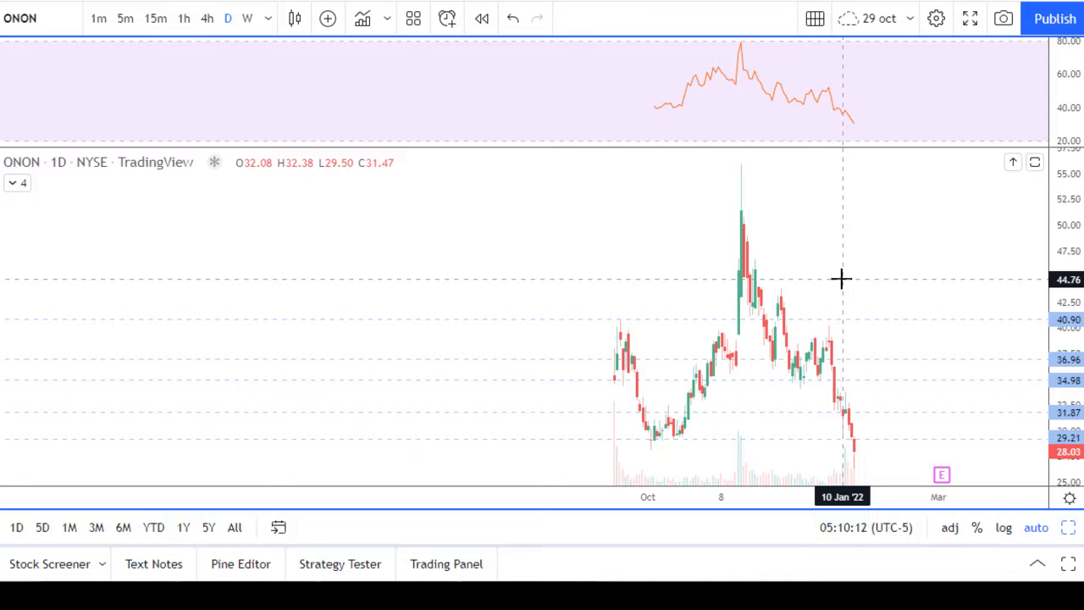
{"action": "mouse_move", "coordinate": [901, 276]}
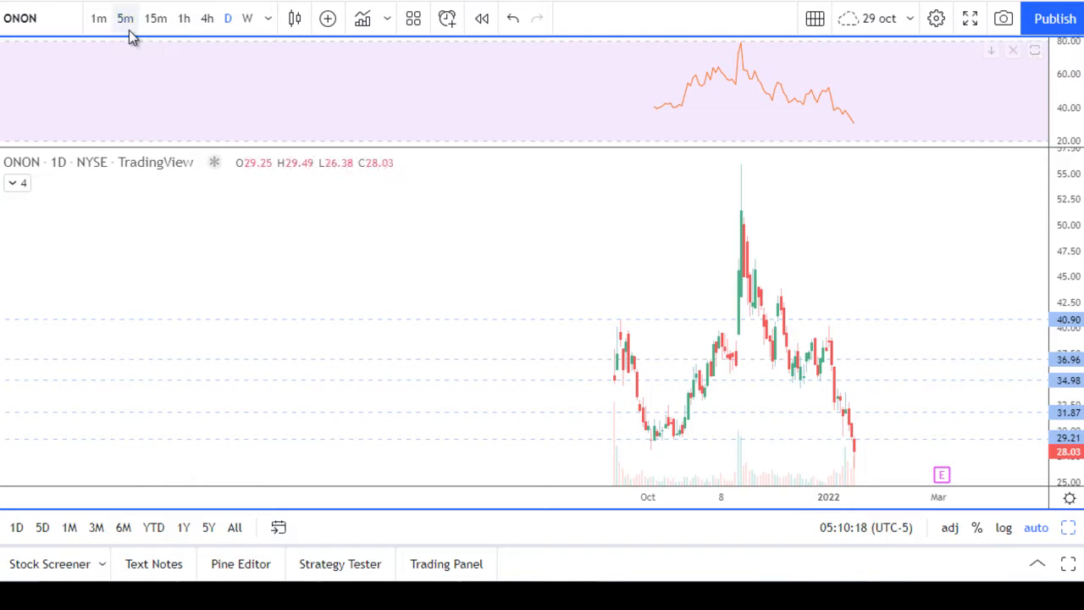
{"action": "left_click", "coordinate": [126, 16]}
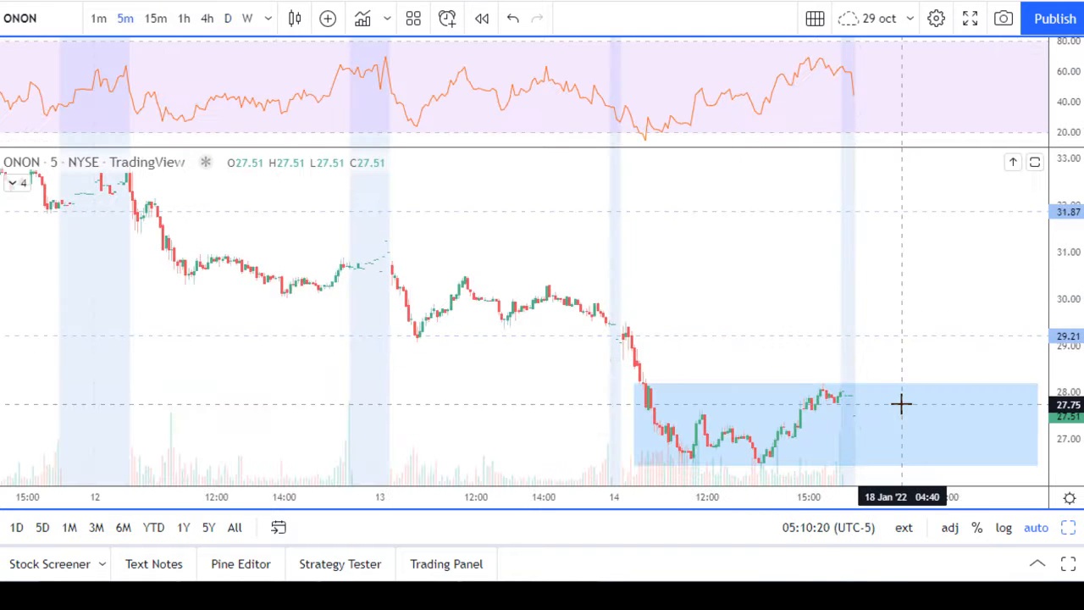